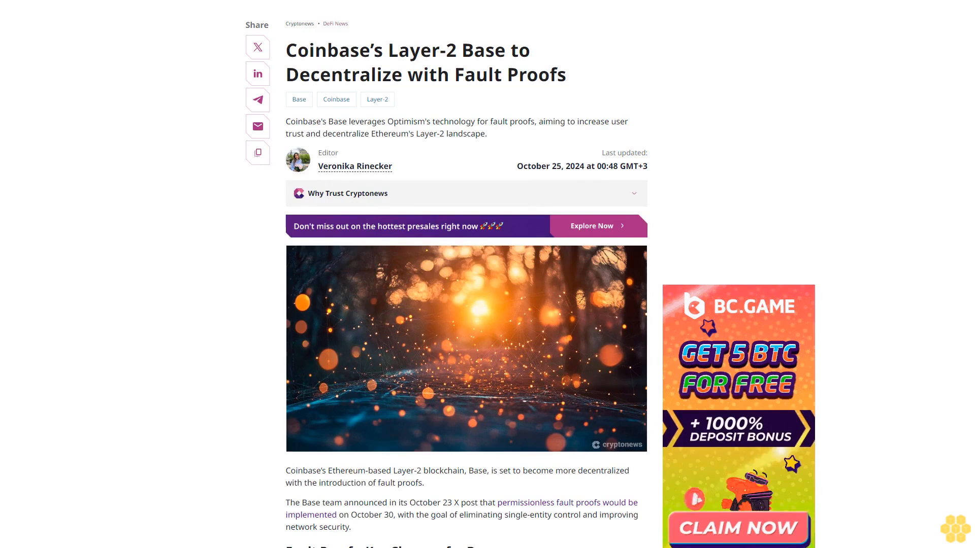
{"action": "scroll", "scroll_direction": "down", "scroll_amount": 3}
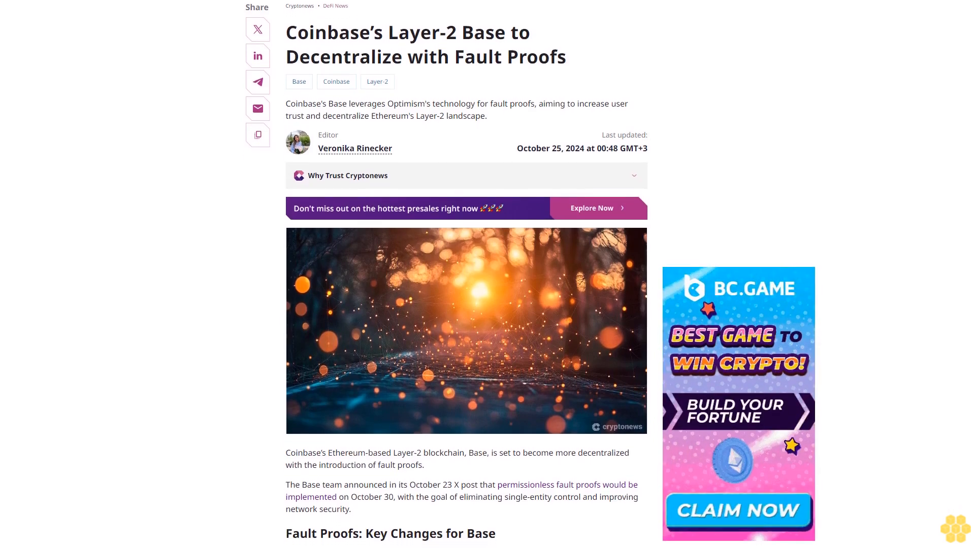
{"action": "scroll", "scroll_direction": "down", "scroll_amount": 3}
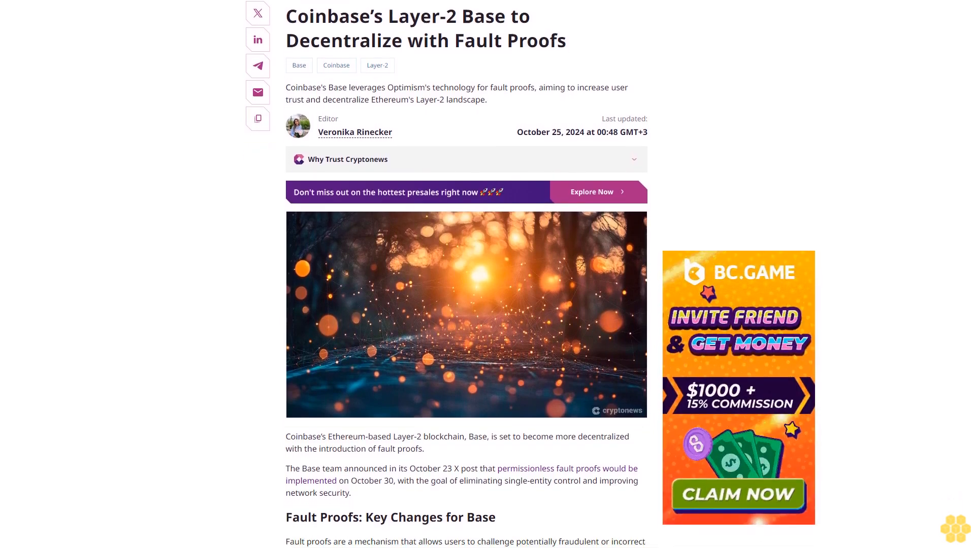
{"action": "scroll", "scroll_direction": "down", "scroll_amount": 3}
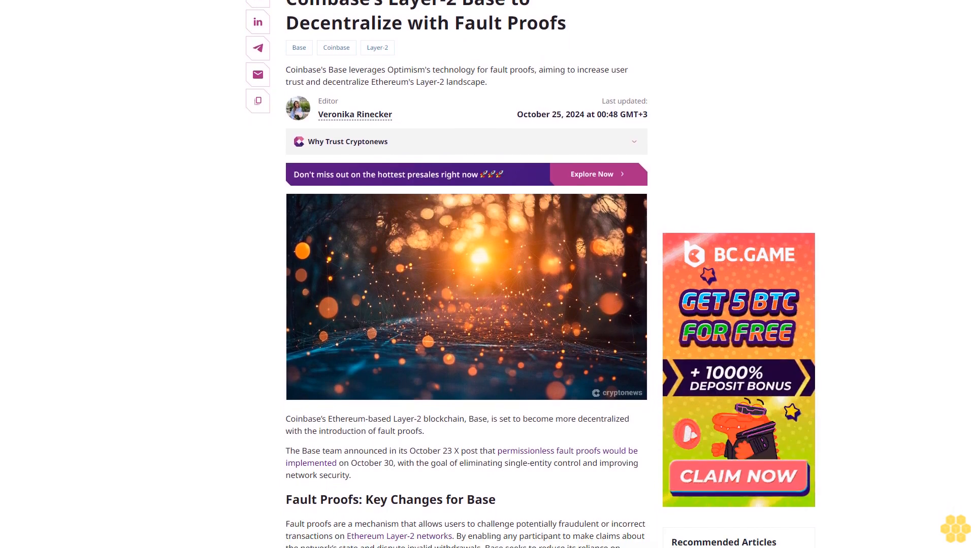
{"action": "scroll", "scroll_direction": "down", "scroll_amount": 3}
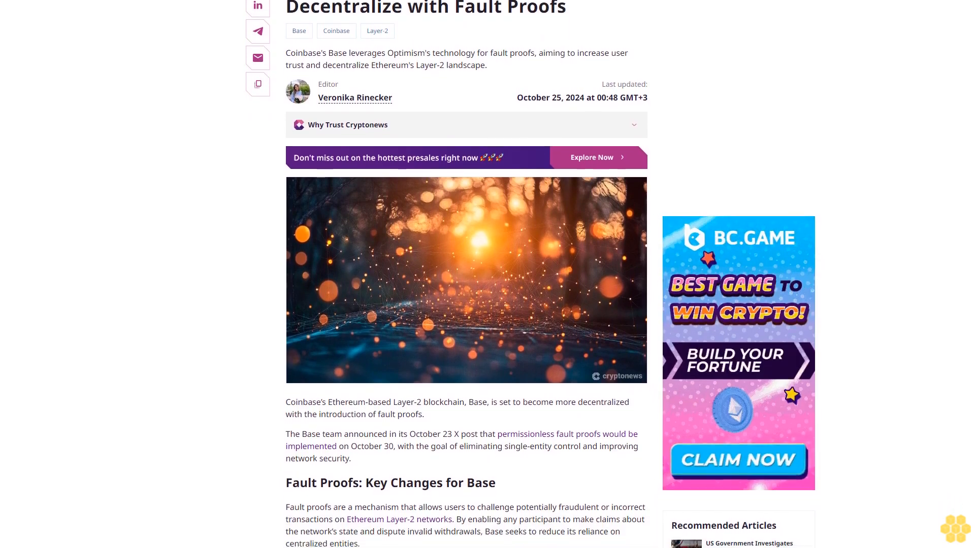
{"action": "scroll", "scroll_direction": "down", "scroll_amount": 3}
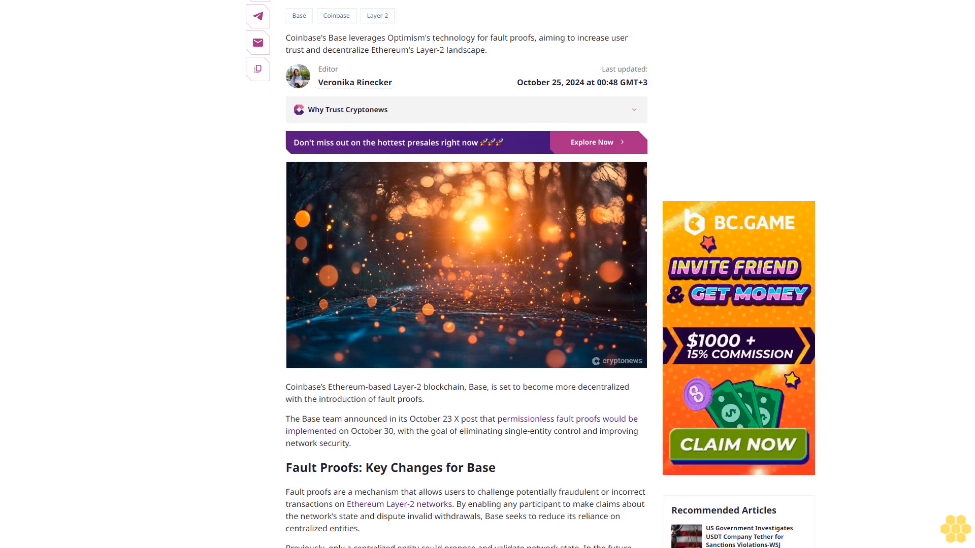
{"action": "scroll", "scroll_direction": "down", "scroll_amount": 3}
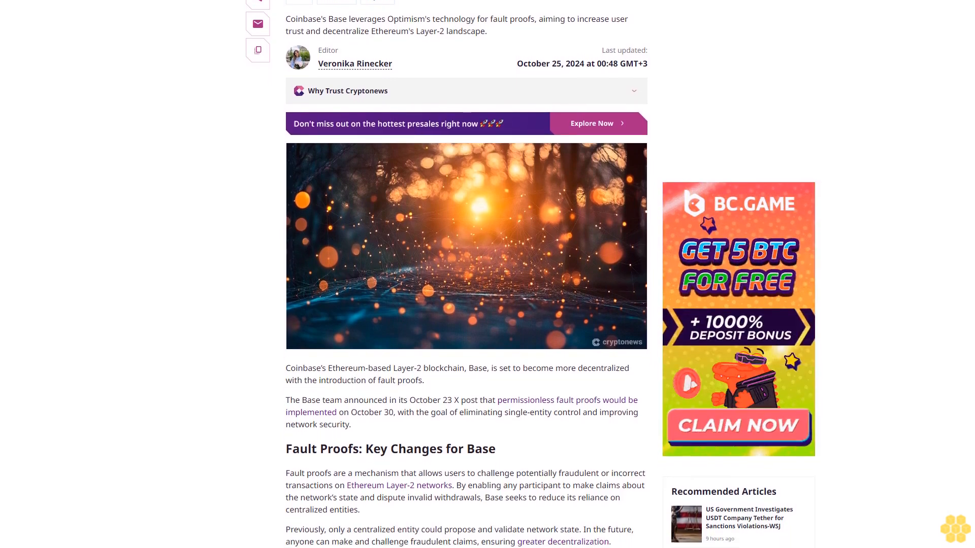
{"action": "scroll", "scroll_direction": "down", "scroll_amount": 3}
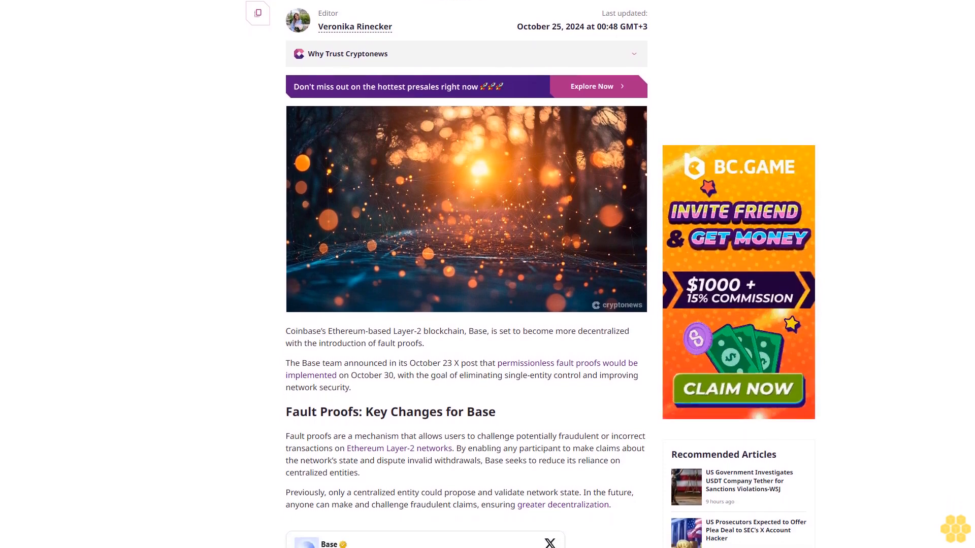
{"action": "scroll", "scroll_direction": "down", "scroll_amount": 3}
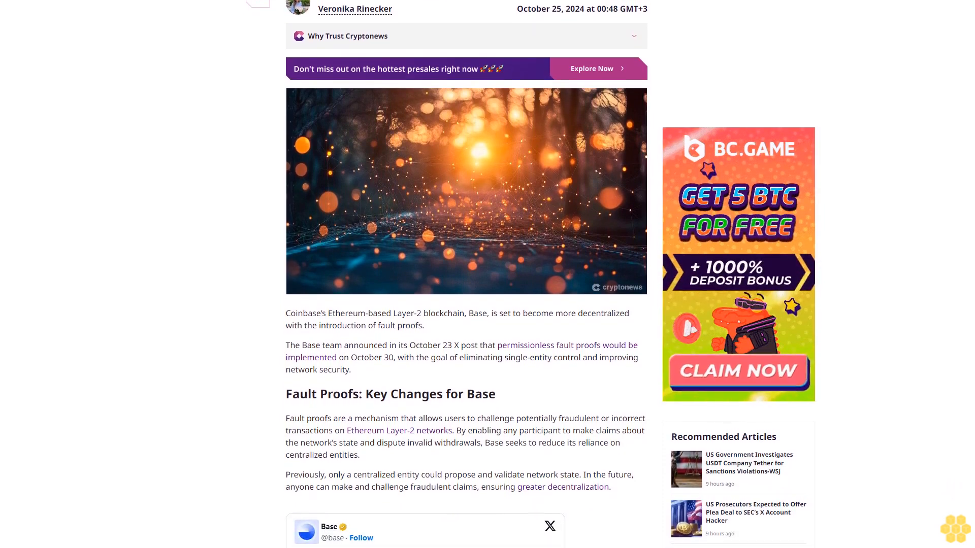
{"action": "scroll", "scroll_direction": "down", "scroll_amount": 3}
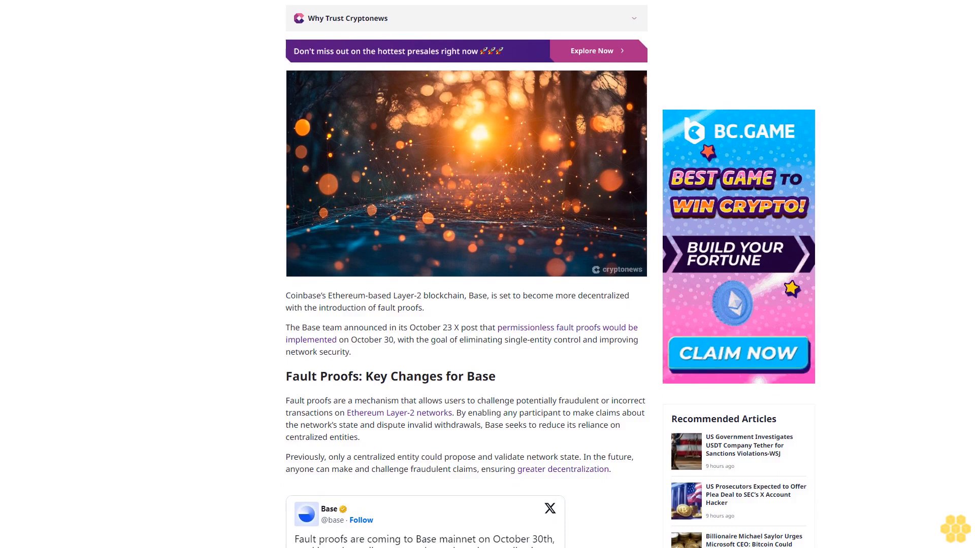
{"action": "scroll", "scroll_direction": "down", "scroll_amount": 3}
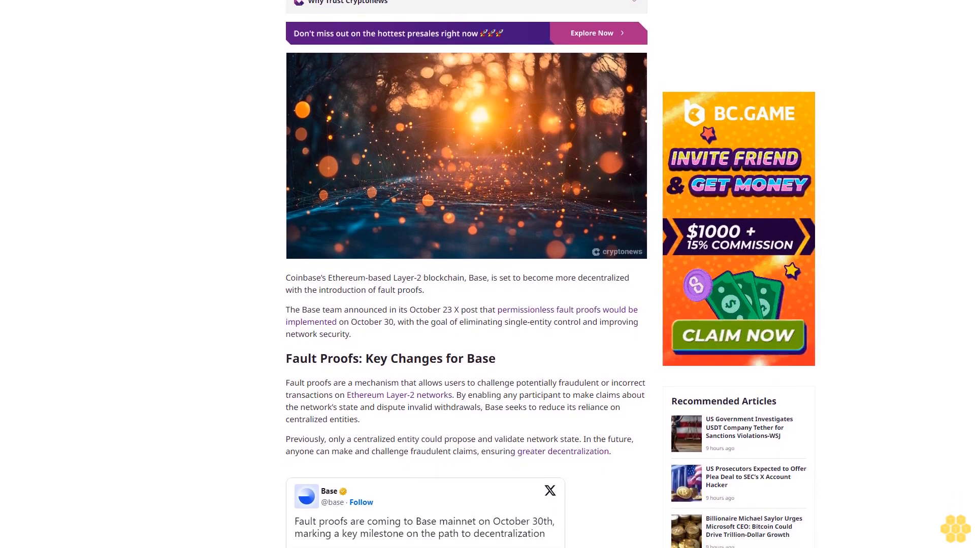
{"action": "scroll", "scroll_direction": "down", "scroll_amount": 3}
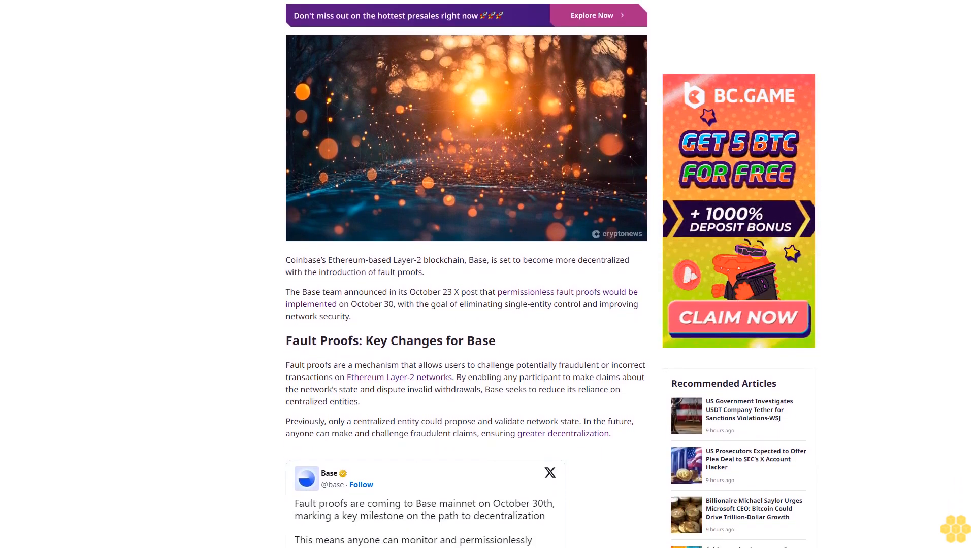
{"action": "scroll", "scroll_direction": "down", "scroll_amount": 3}
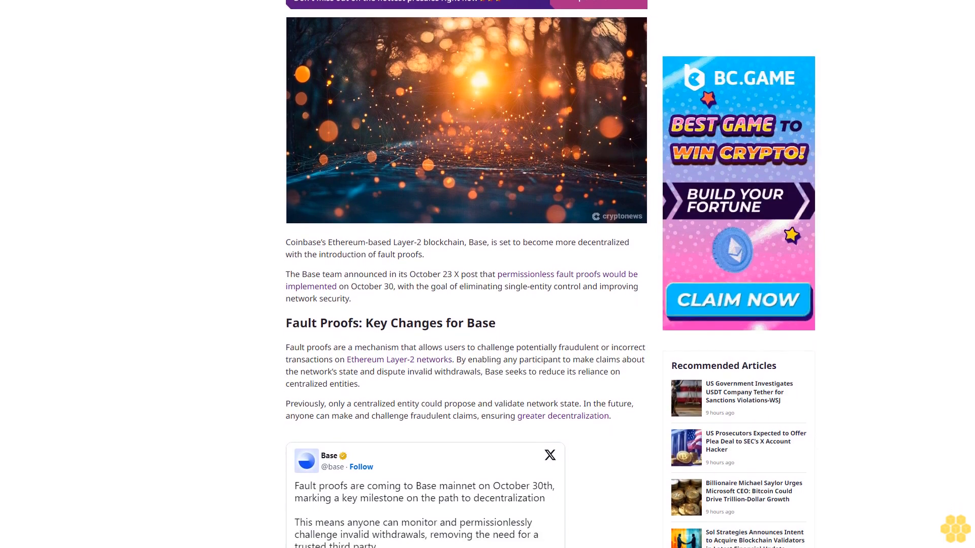
{"action": "scroll", "scroll_direction": "down", "scroll_amount": 3}
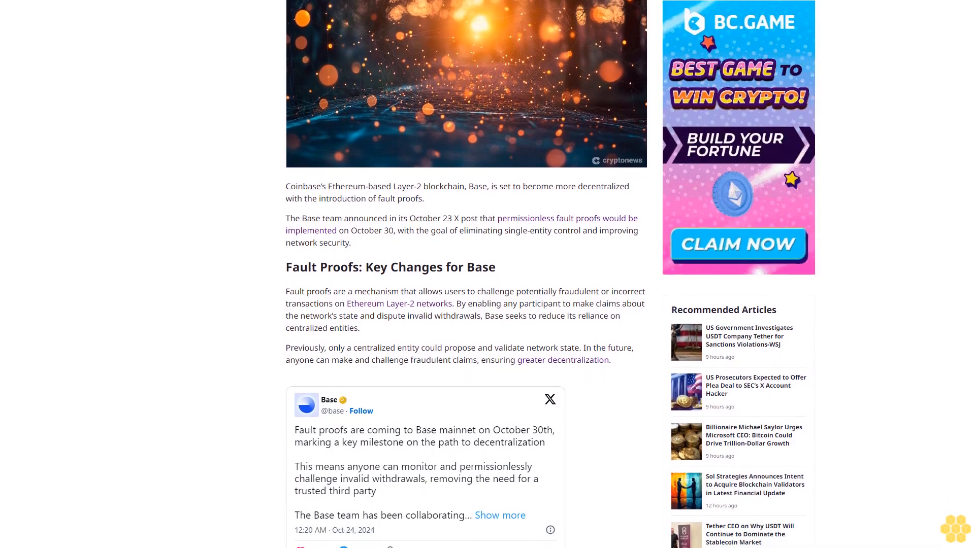
{"action": "scroll", "scroll_direction": "down", "scroll_amount": 3}
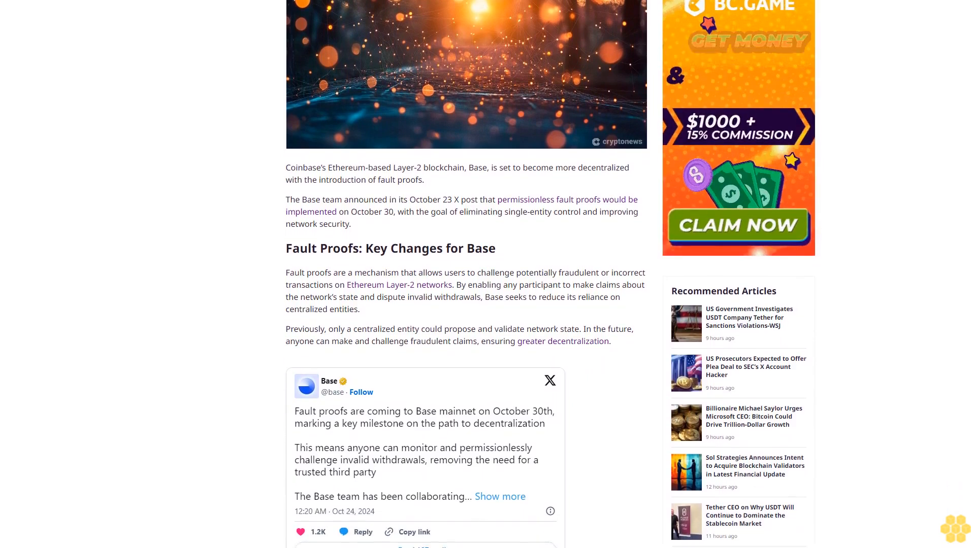
{"action": "scroll", "scroll_direction": "down", "scroll_amount": 3}
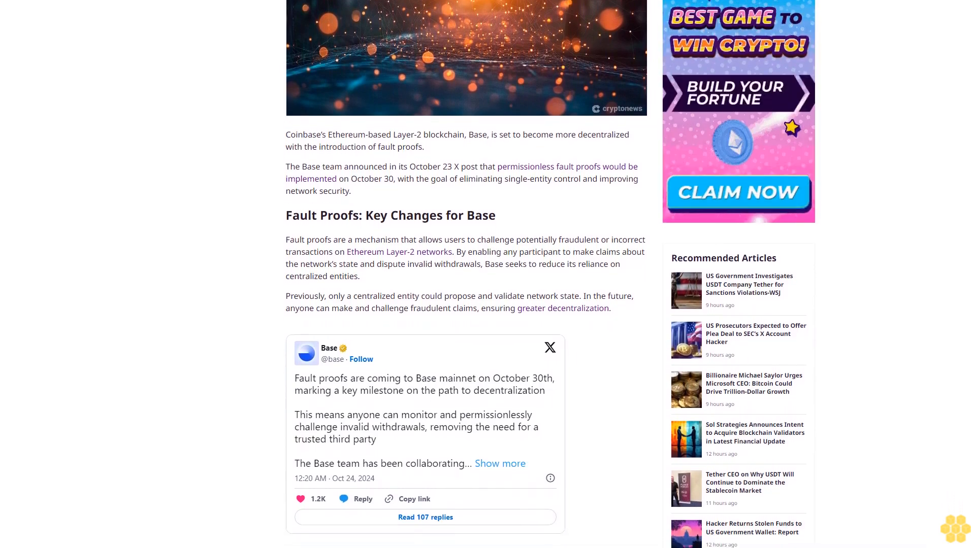
{"action": "scroll", "scroll_direction": "down", "scroll_amount": 3}
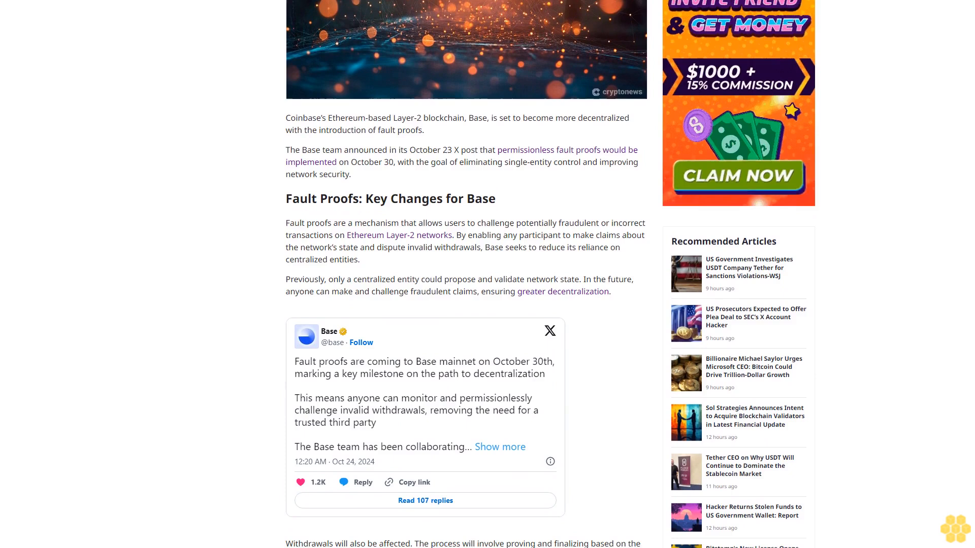
{"action": "scroll", "scroll_direction": "down", "scroll_amount": 3}
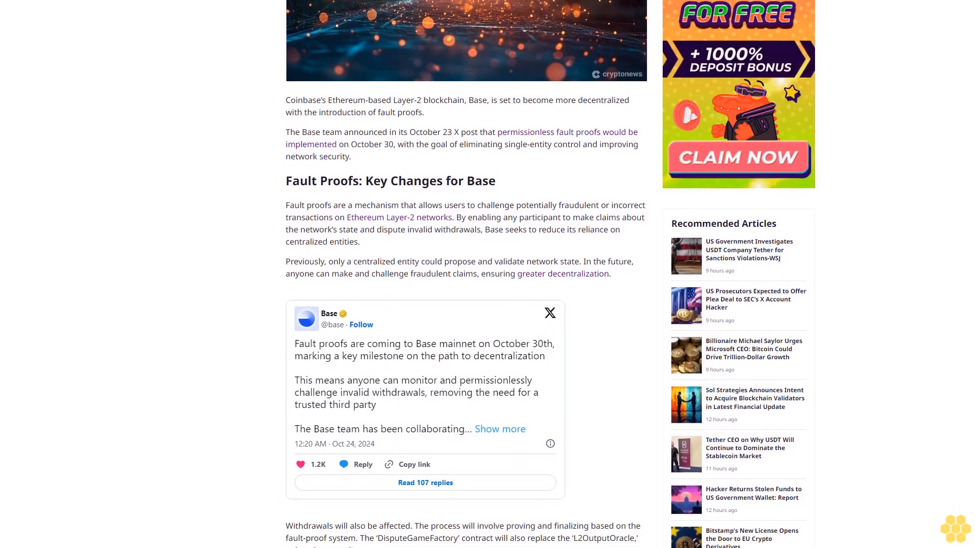
{"action": "scroll", "scroll_direction": "down", "scroll_amount": 3}
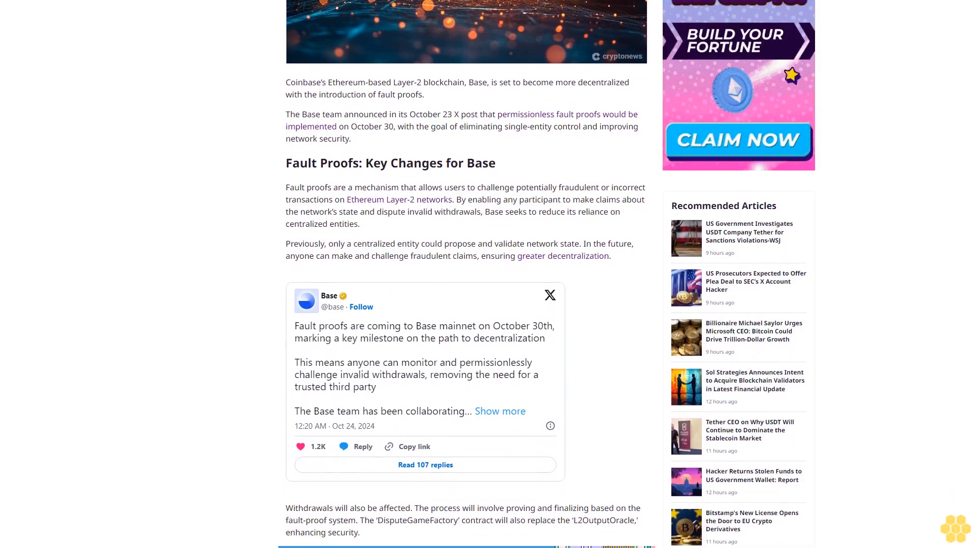
{"action": "scroll", "scroll_direction": "down", "scroll_amount": 3}
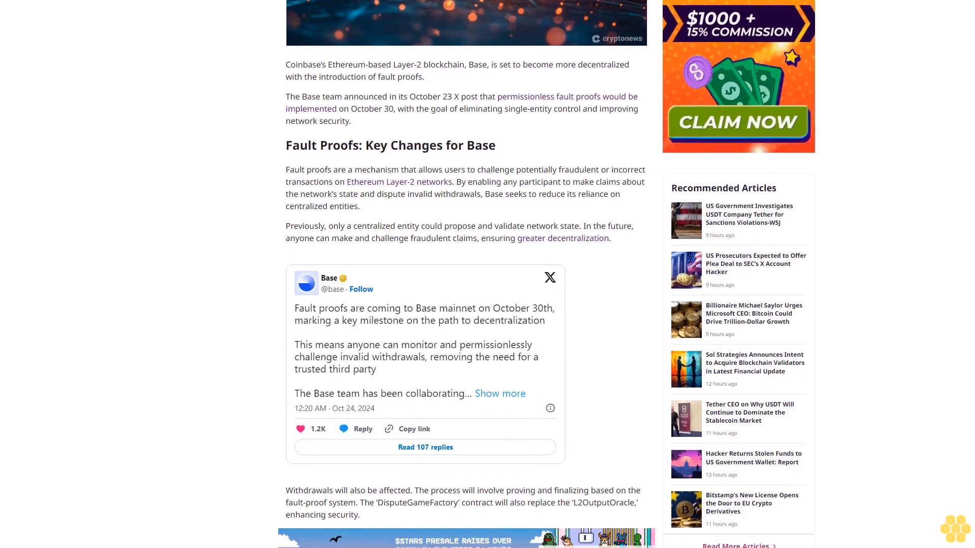
{"action": "scroll", "scroll_direction": "down", "scroll_amount": 3}
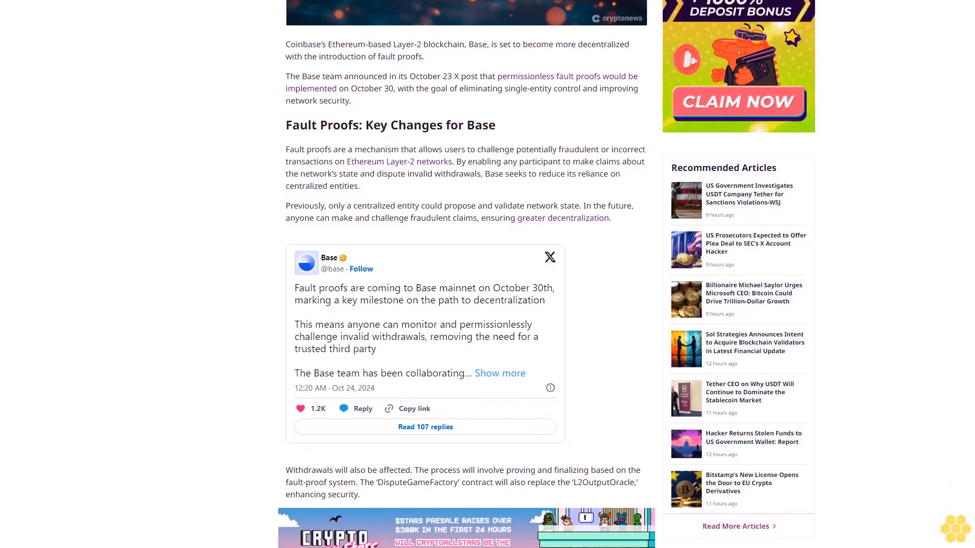
{"action": "scroll", "scroll_direction": "down", "scroll_amount": 3}
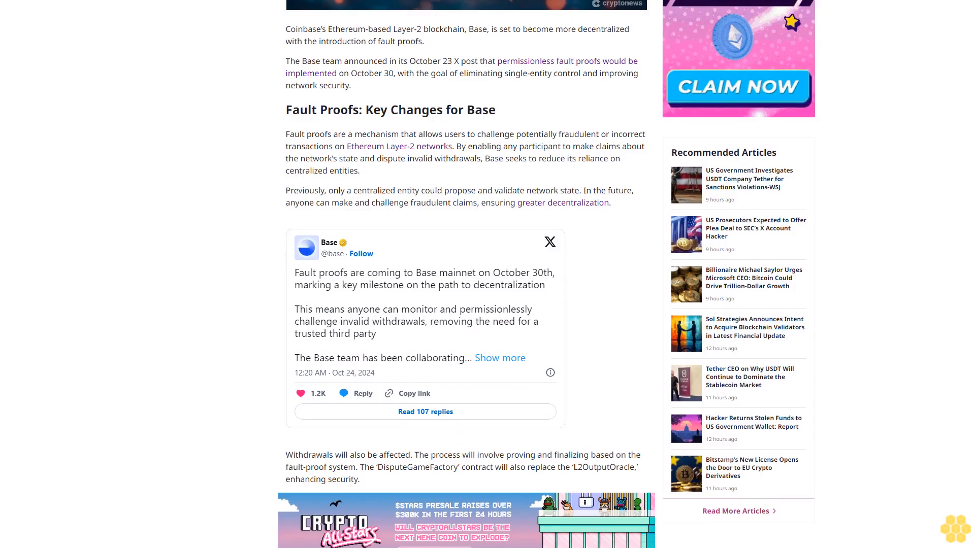
{"action": "scroll", "scroll_direction": "down", "scroll_amount": 3}
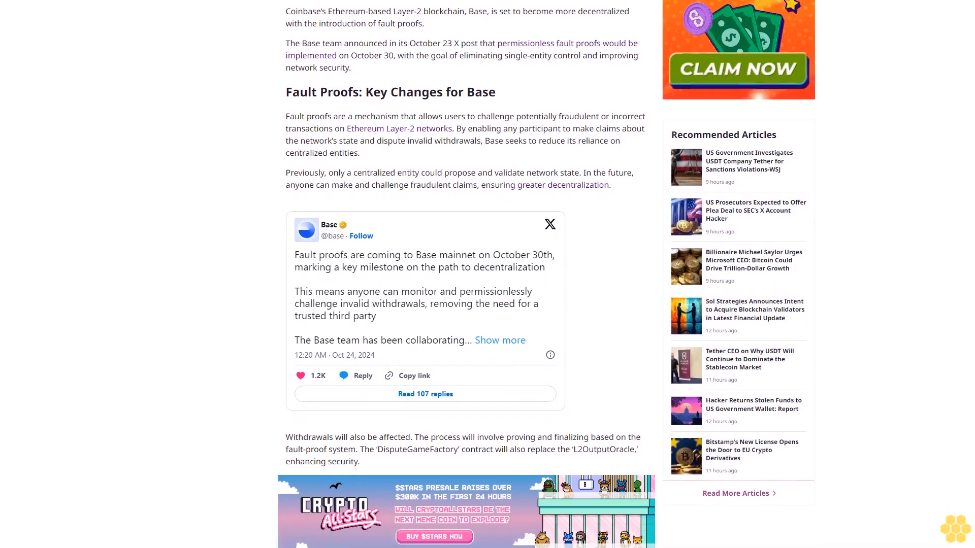
{"action": "scroll", "scroll_direction": "down", "scroll_amount": 3}
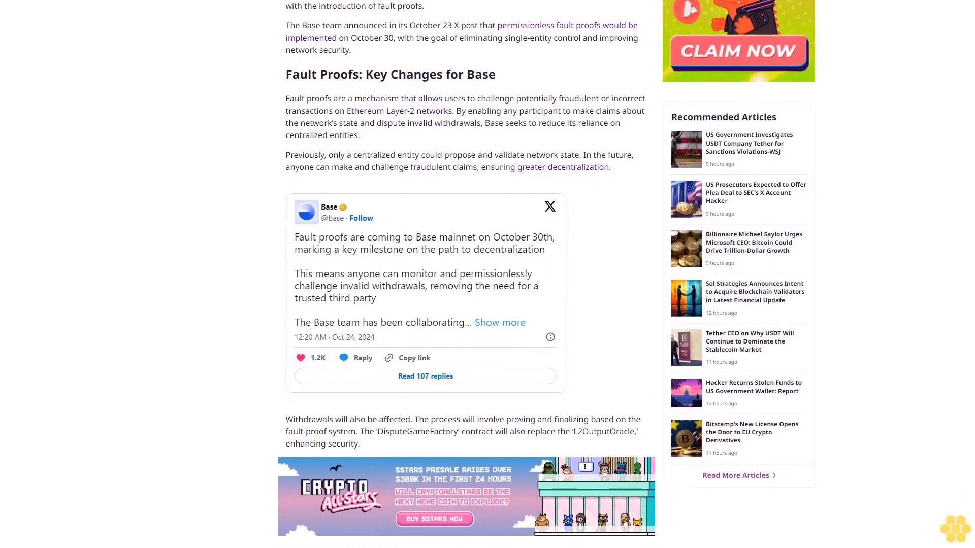
{"action": "scroll", "scroll_direction": "down", "scroll_amount": 3}
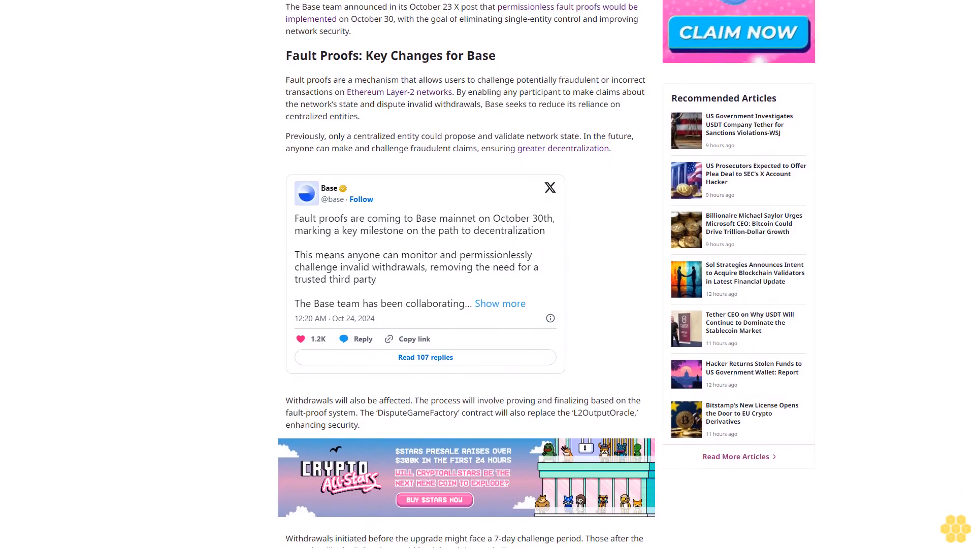
{"action": "scroll", "scroll_direction": "down", "scroll_amount": 3}
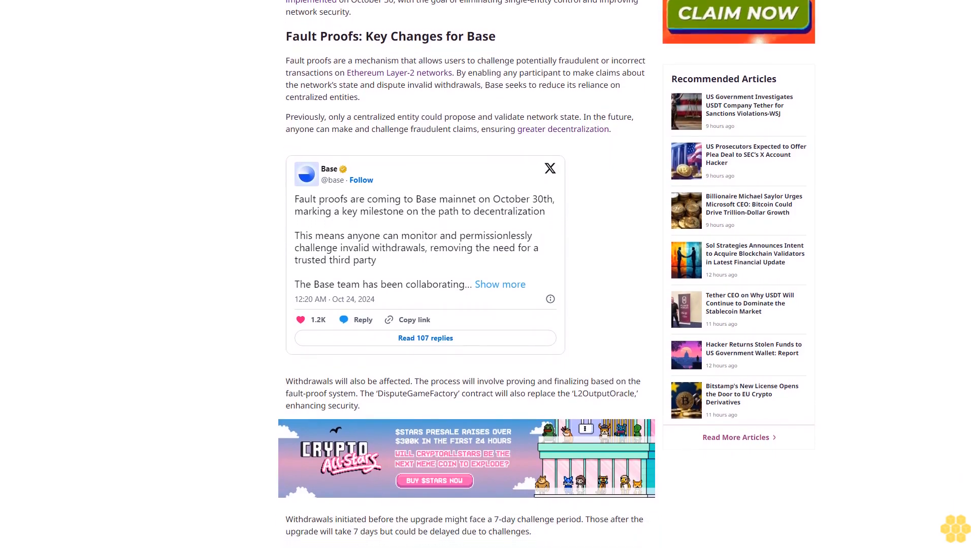
{"action": "scroll", "scroll_direction": "down", "scroll_amount": 3}
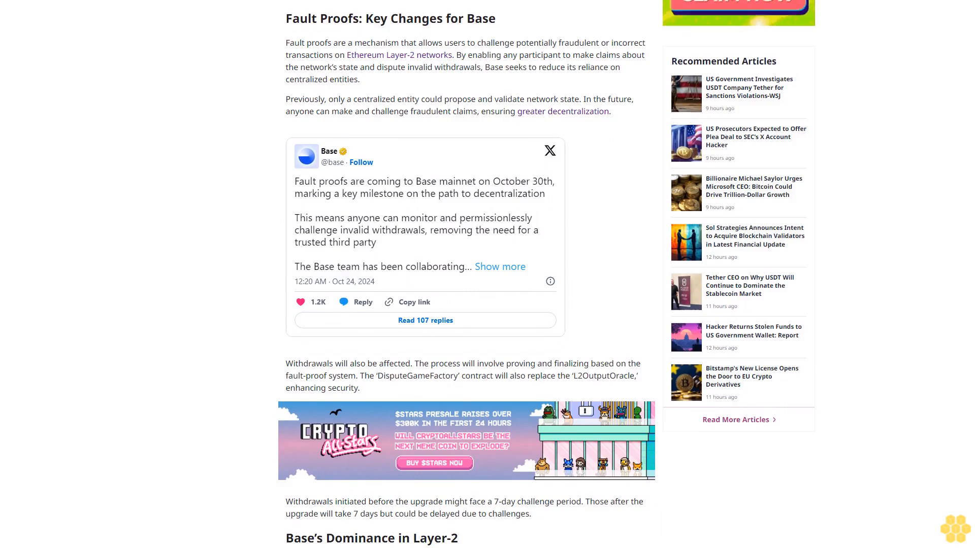
{"action": "scroll", "scroll_direction": "down", "scroll_amount": 3}
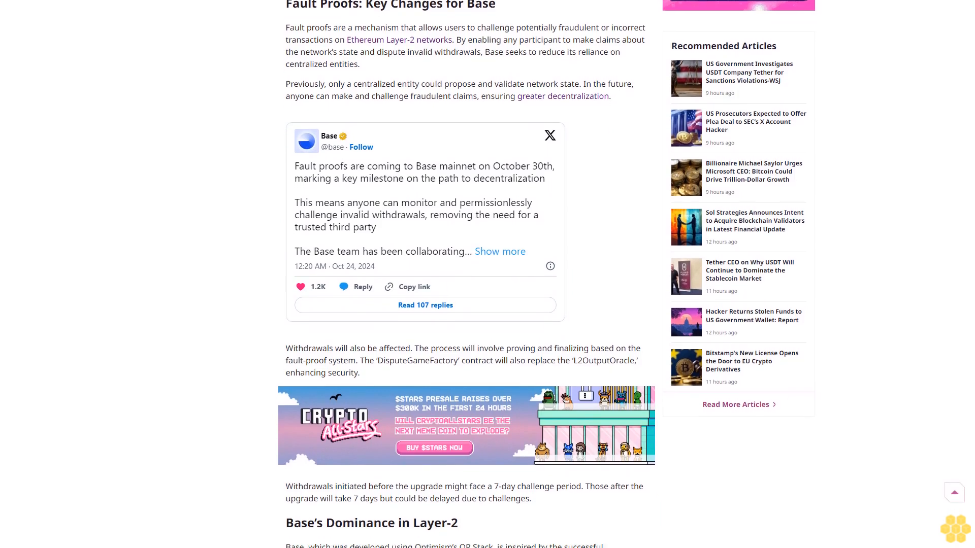
{"action": "scroll", "scroll_direction": "down", "scroll_amount": 3}
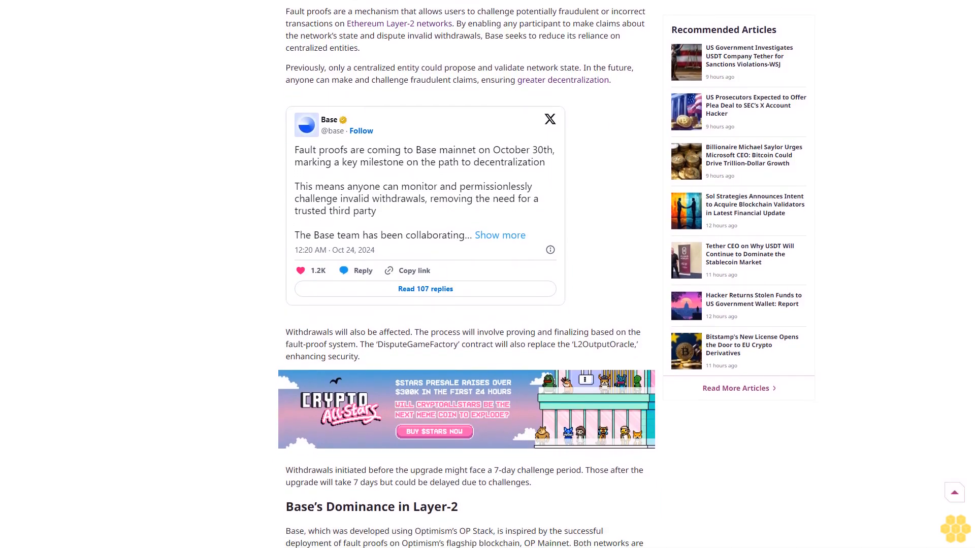
{"action": "scroll", "scroll_direction": "down", "scroll_amount": 3}
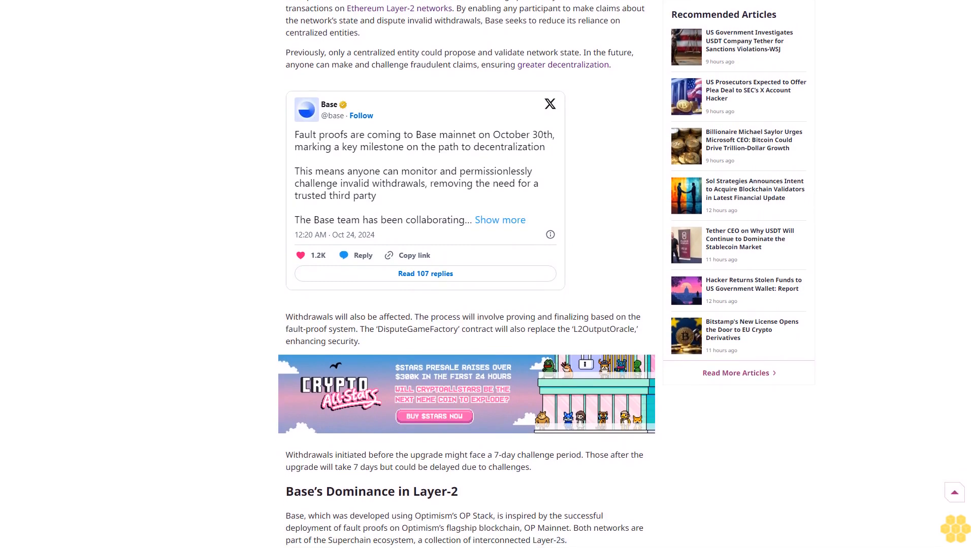
{"action": "scroll", "scroll_direction": "down", "scroll_amount": 3}
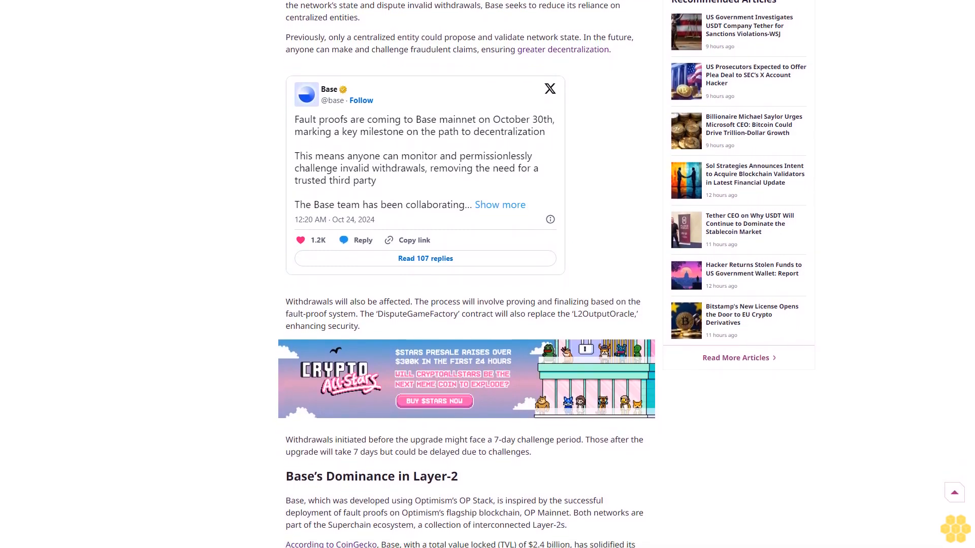
{"action": "scroll", "scroll_direction": "down", "scroll_amount": 3}
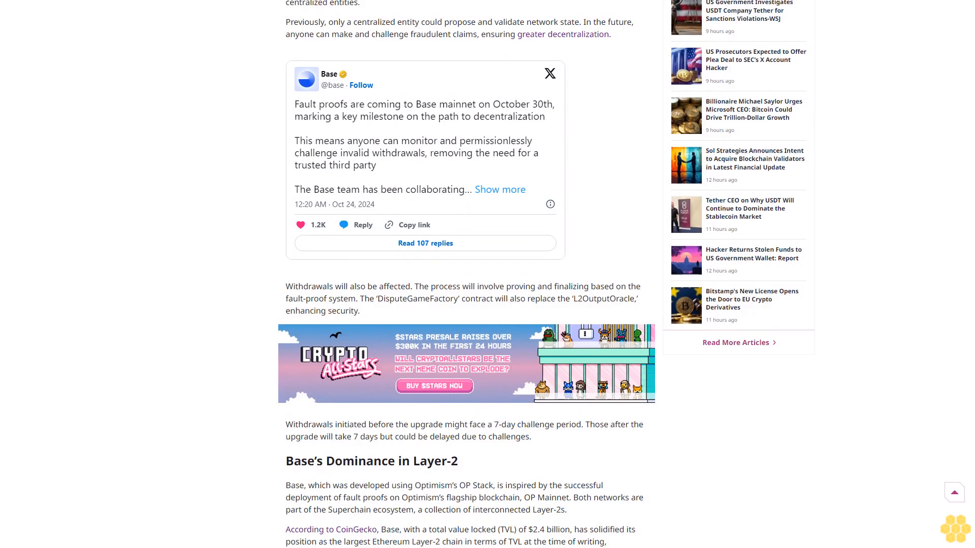
{"action": "scroll", "scroll_direction": "down", "scroll_amount": 3}
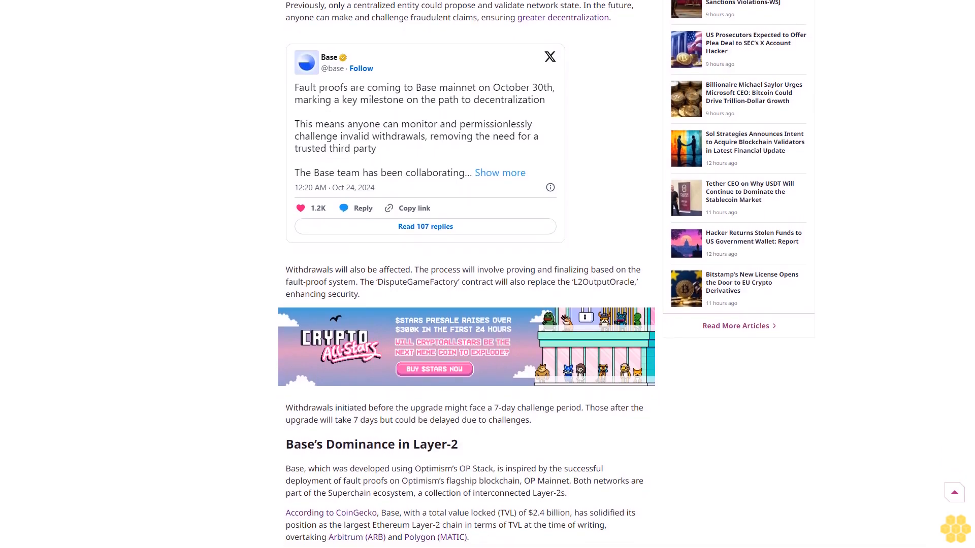
{"action": "scroll", "scroll_direction": "down", "scroll_amount": 3}
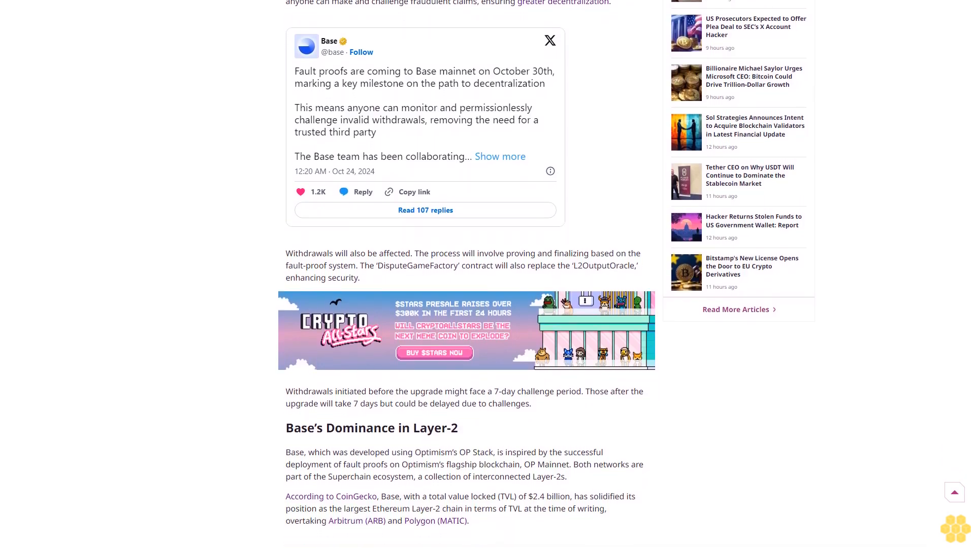
{"action": "scroll", "scroll_direction": "down", "scroll_amount": 3}
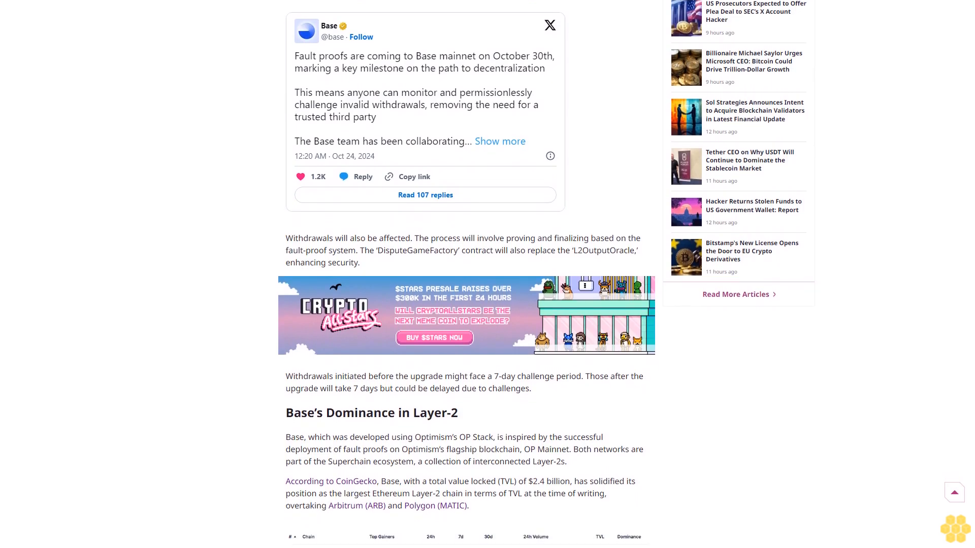
{"action": "scroll", "scroll_direction": "down", "scroll_amount": 3}
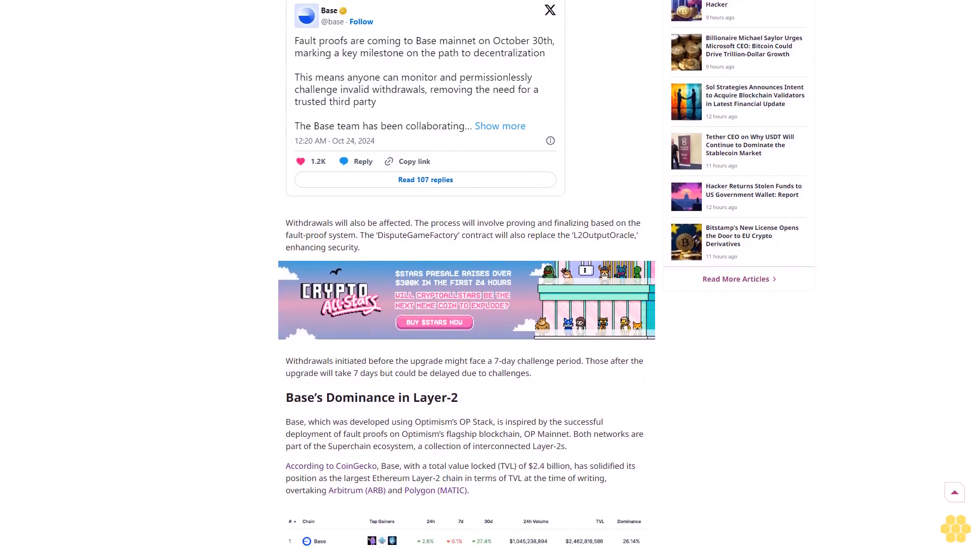
{"action": "scroll", "scroll_direction": "down", "scroll_amount": 3}
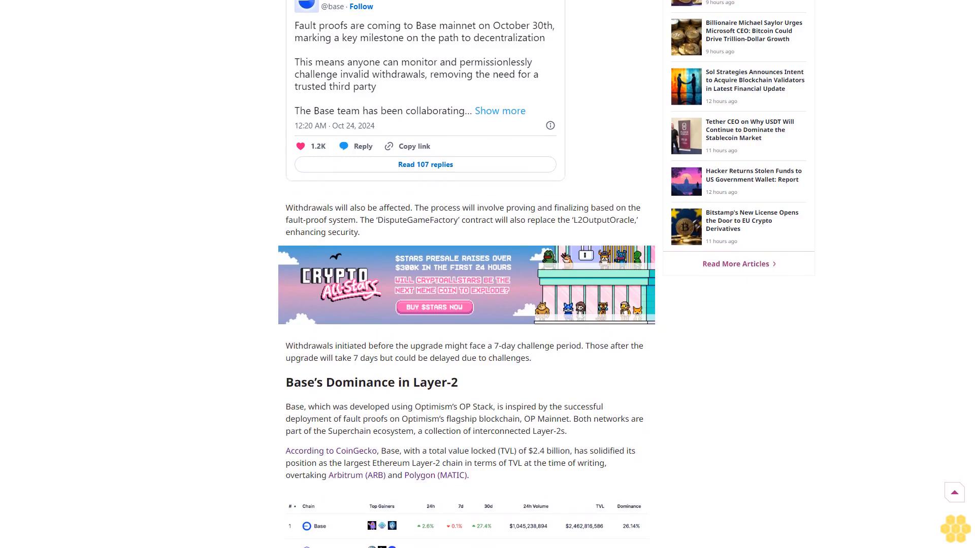
{"action": "scroll", "scroll_direction": "down", "scroll_amount": 3}
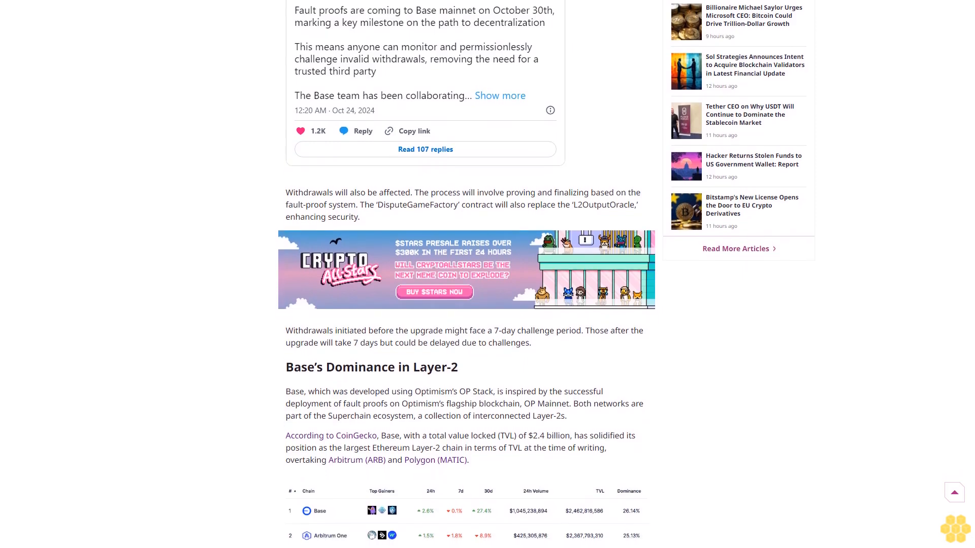
{"action": "scroll", "scroll_direction": "down", "scroll_amount": 3}
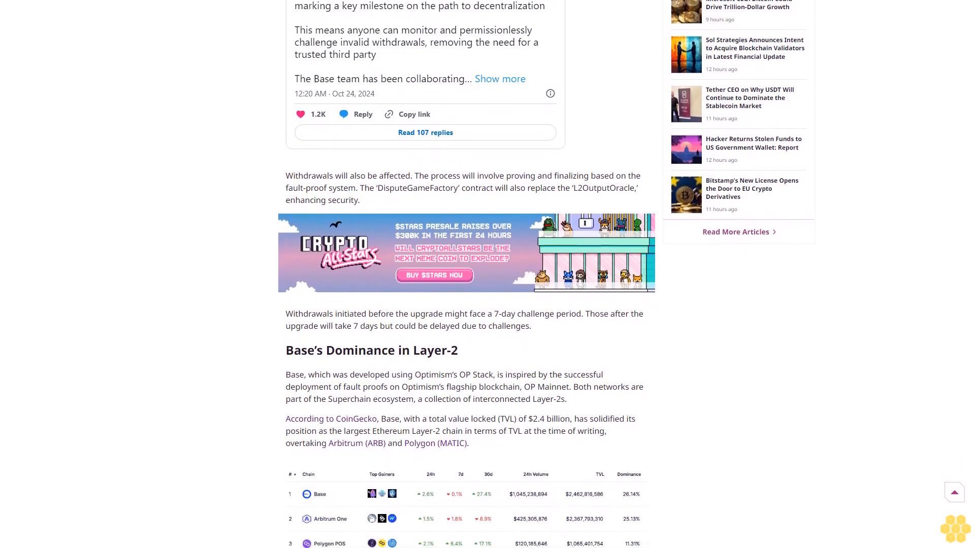
{"action": "scroll", "scroll_direction": "down", "scroll_amount": 3}
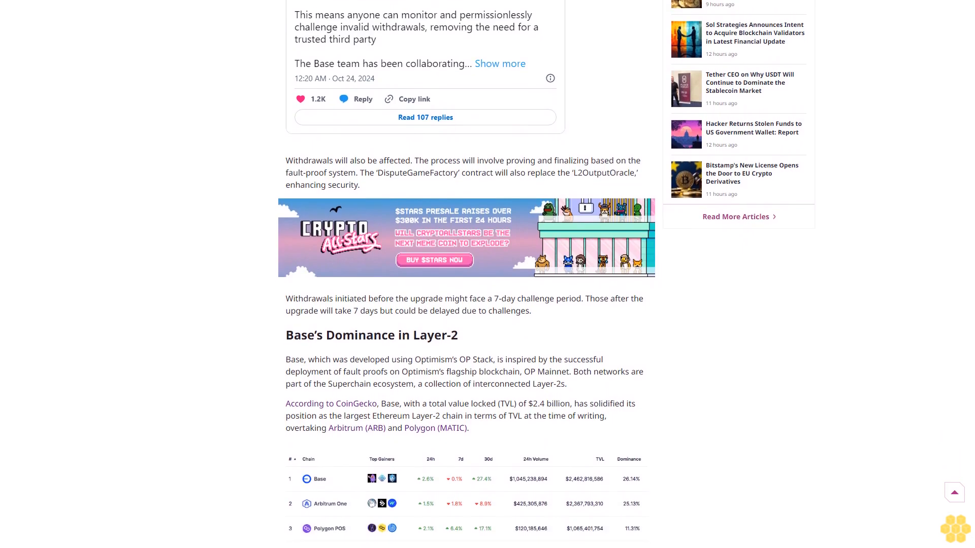
{"action": "scroll", "scroll_direction": "down", "scroll_amount": 3}
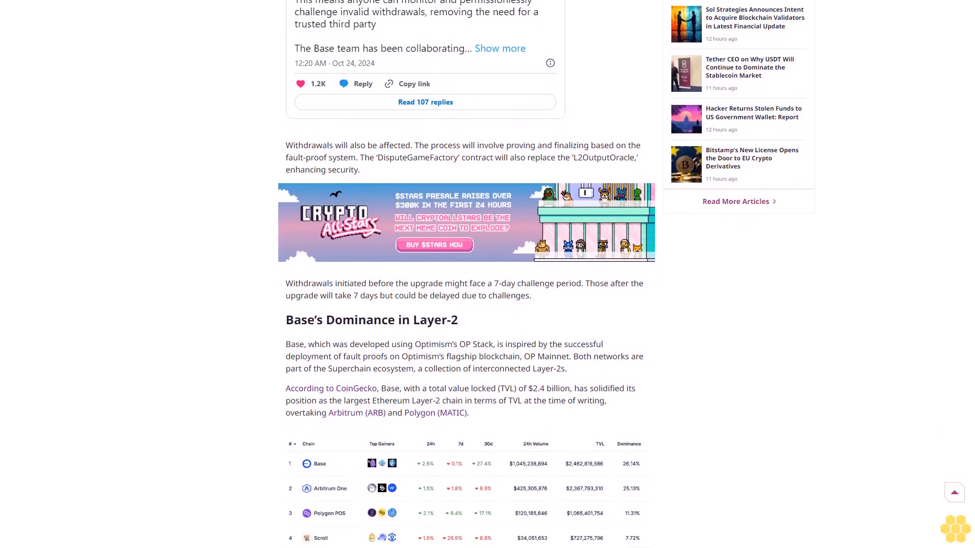
{"action": "scroll", "scroll_direction": "down", "scroll_amount": 3}
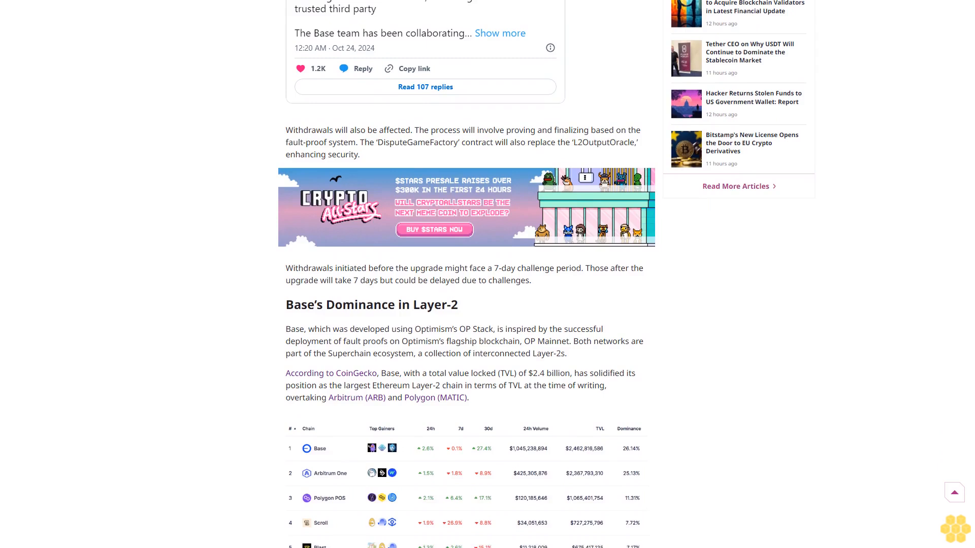
{"action": "scroll", "scroll_direction": "down", "scroll_amount": 3}
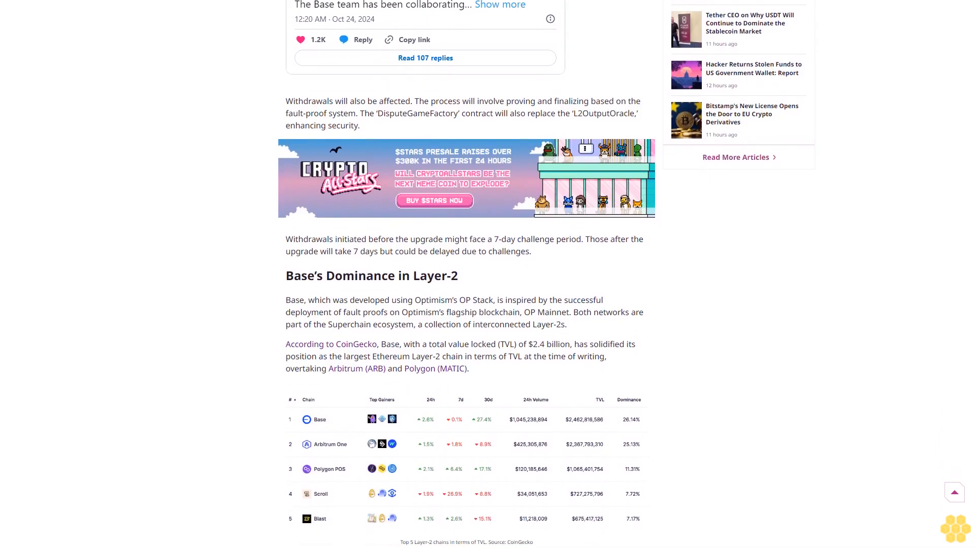
{"action": "scroll", "scroll_direction": "down", "scroll_amount": 3}
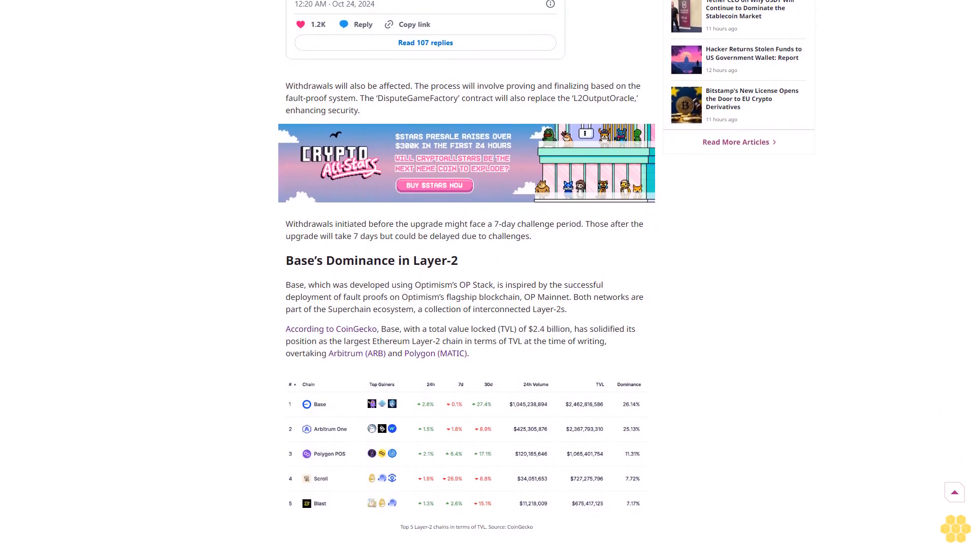
{"action": "scroll", "scroll_direction": "down", "scroll_amount": 3}
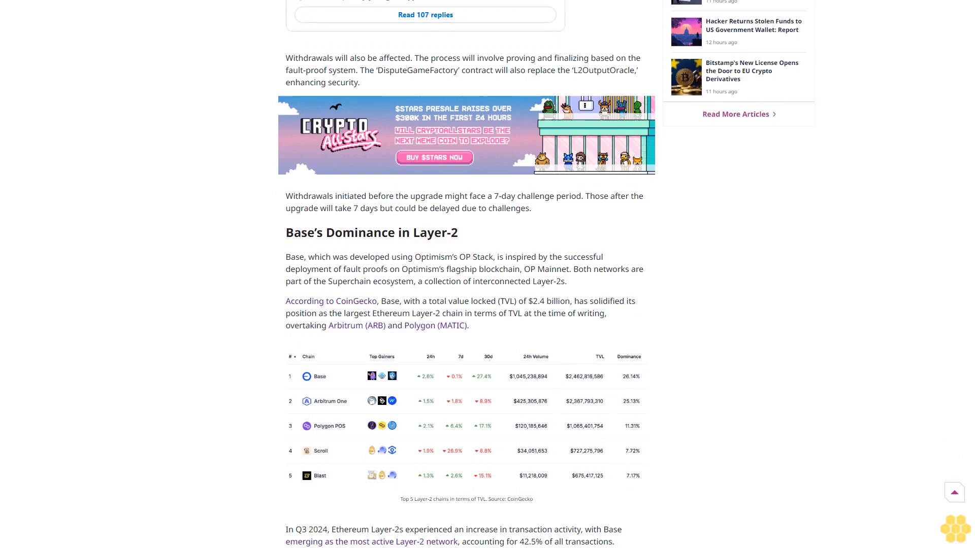
{"action": "scroll", "scroll_direction": "down", "scroll_amount": 3}
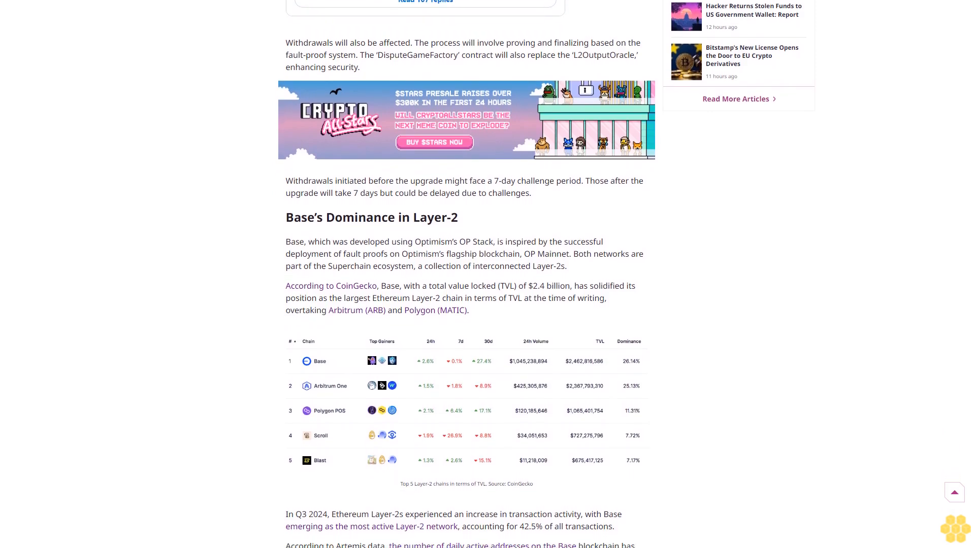
{"action": "scroll", "scroll_direction": "down", "scroll_amount": 3}
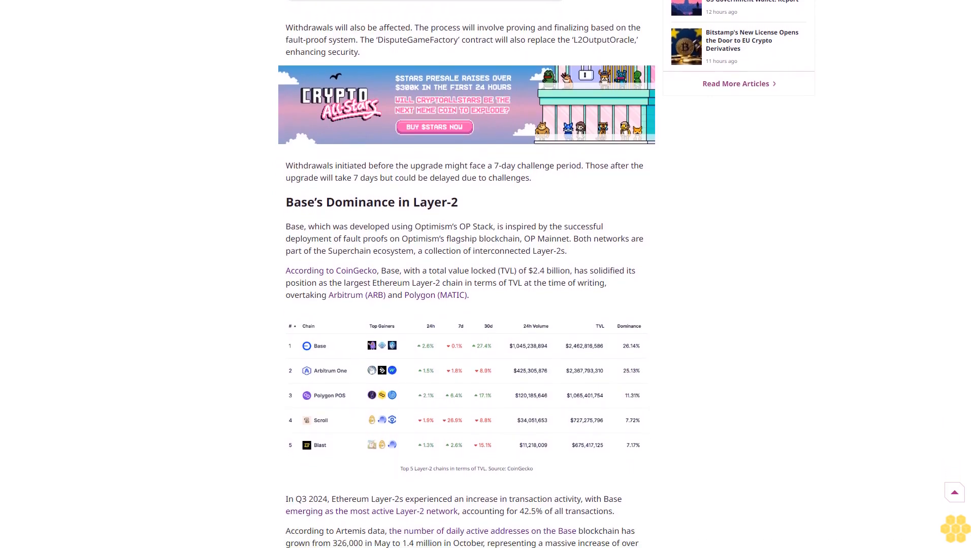
{"action": "scroll", "scroll_direction": "down", "scroll_amount": 3}
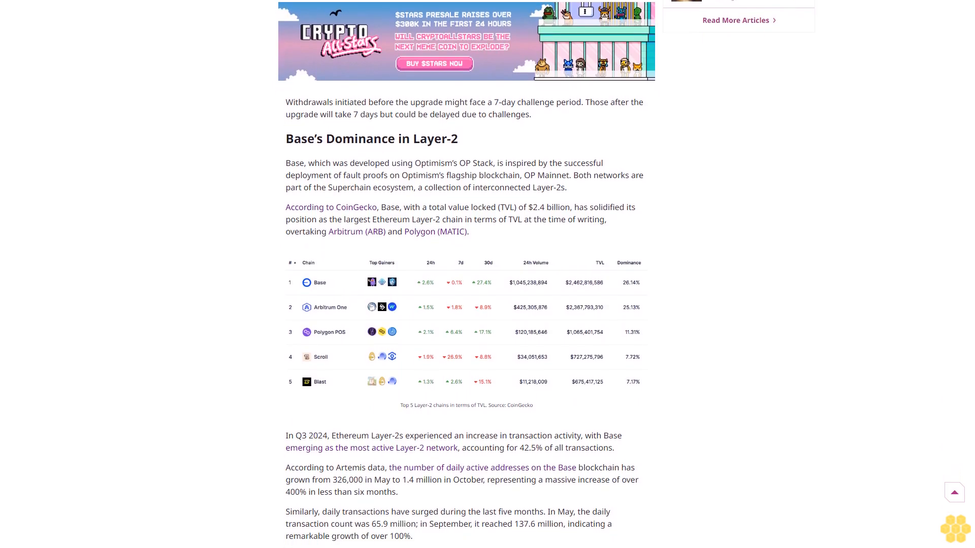
{"action": "scroll", "scroll_direction": "down", "scroll_amount": 3}
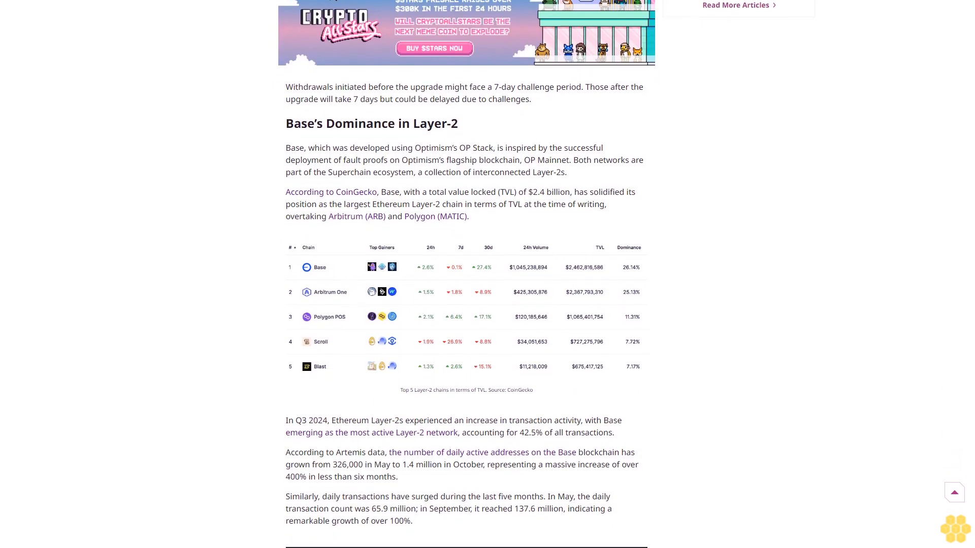
{"action": "scroll", "scroll_direction": "down", "scroll_amount": 3}
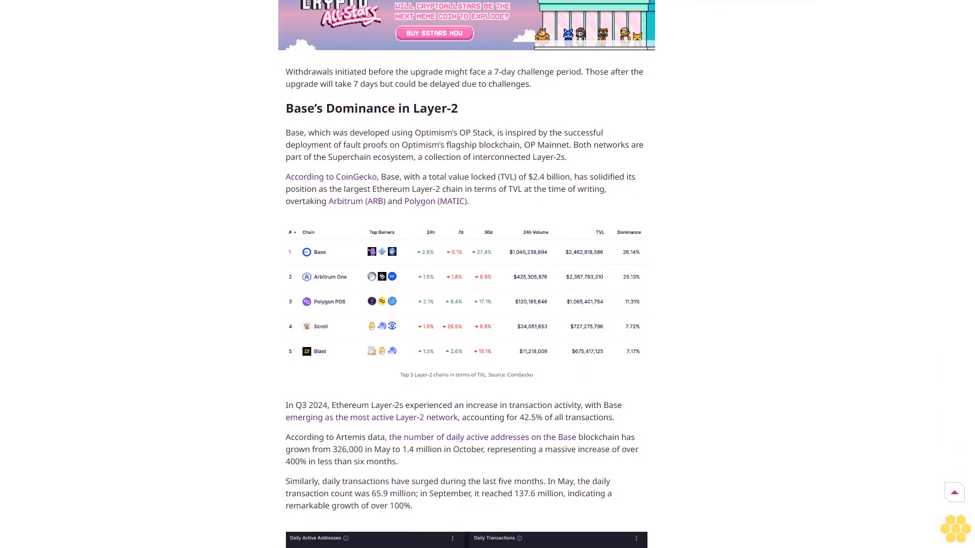
{"action": "scroll", "scroll_direction": "down", "scroll_amount": 3}
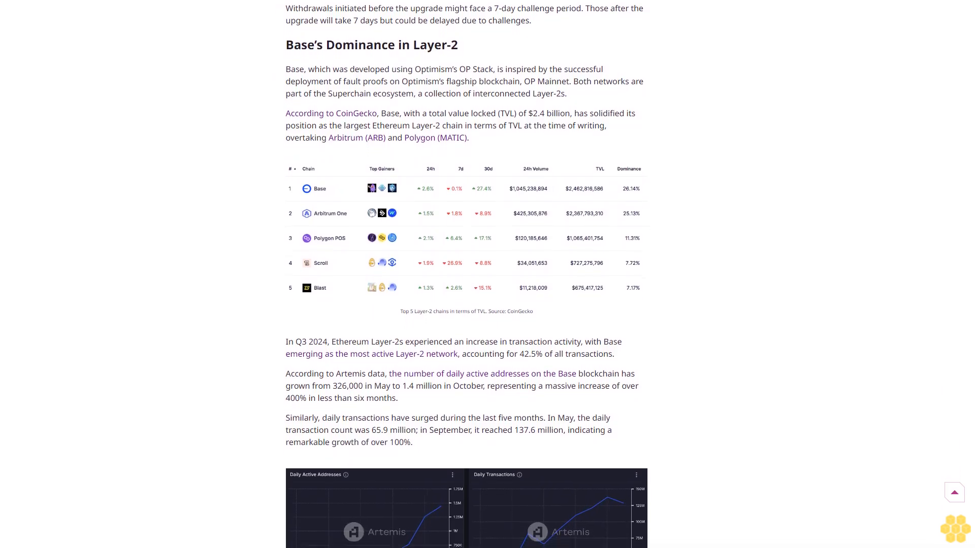
{"action": "scroll", "scroll_direction": "down", "scroll_amount": 3}
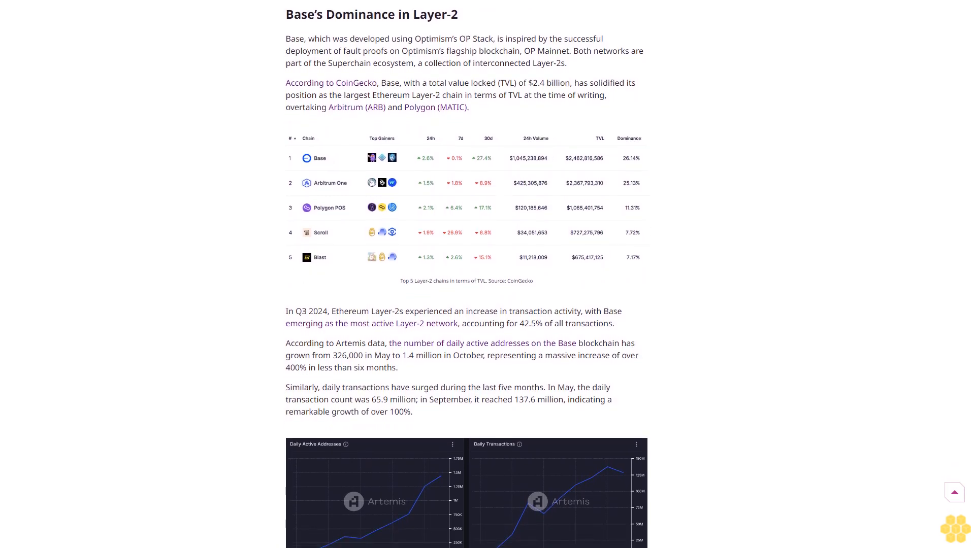
{"action": "scroll", "scroll_direction": "down", "scroll_amount": 3}
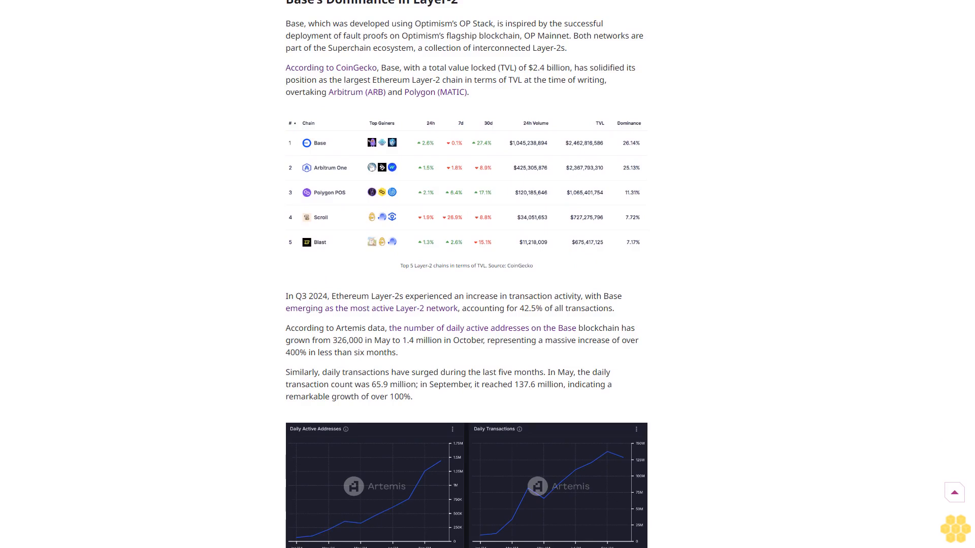
{"action": "scroll", "scroll_direction": "down", "scroll_amount": 3}
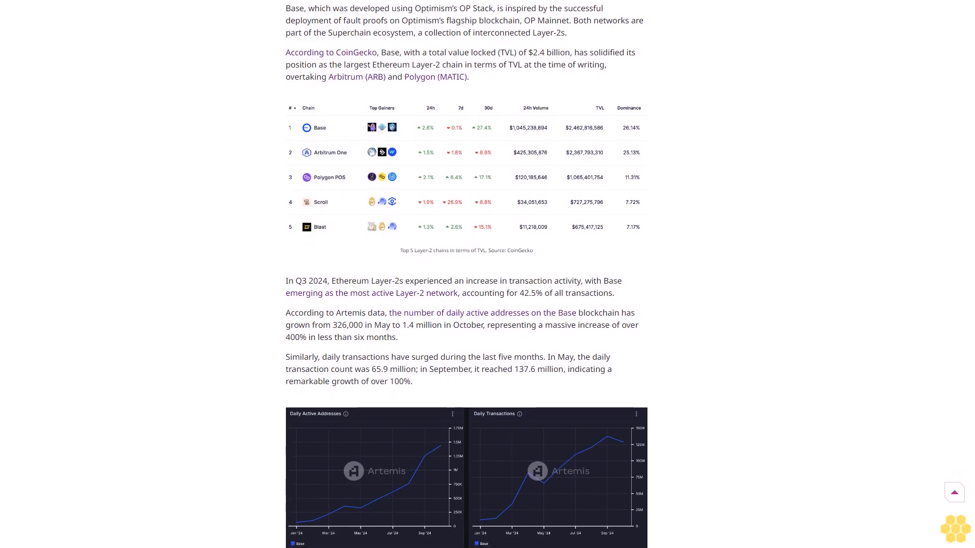
{"action": "scroll", "scroll_direction": "down", "scroll_amount": 3}
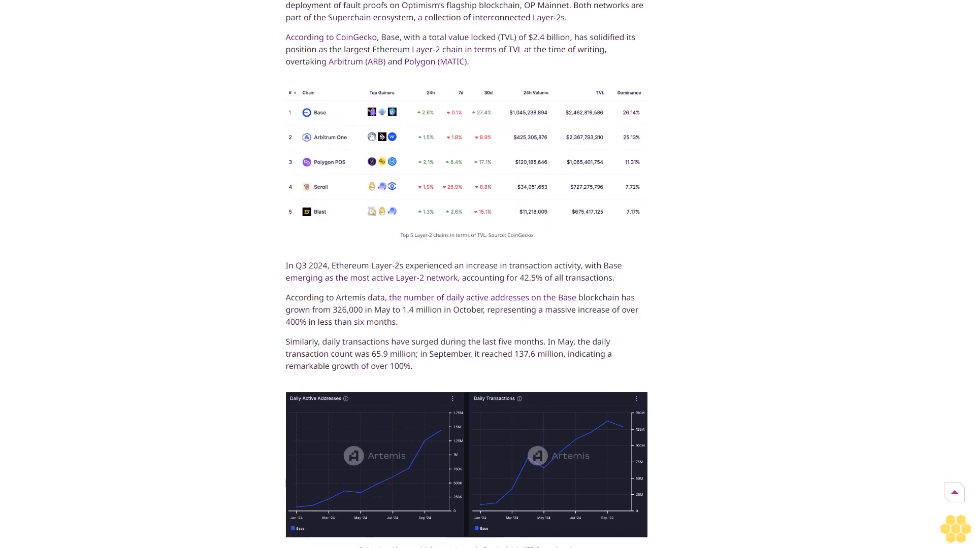
{"action": "scroll", "scroll_direction": "down", "scroll_amount": 3}
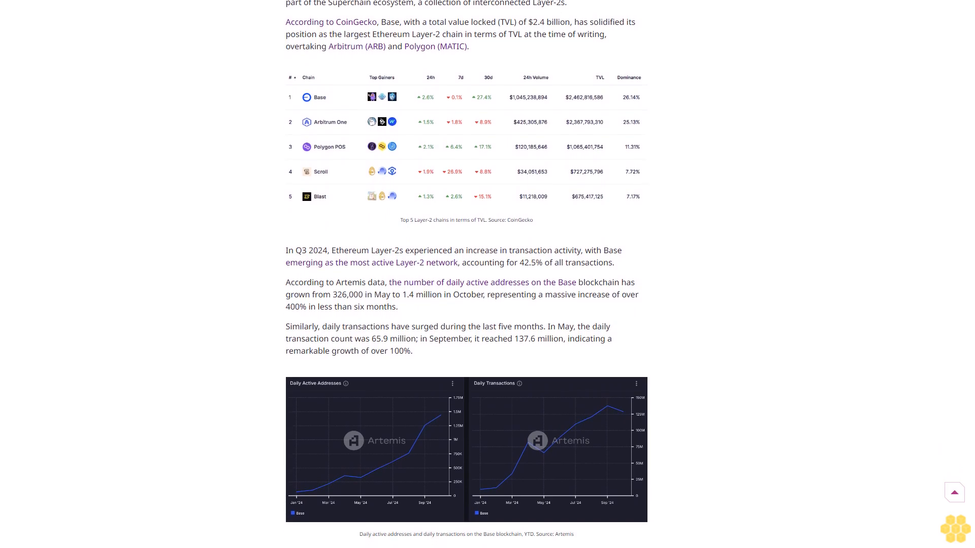
{"action": "scroll", "scroll_direction": "down", "scroll_amount": 3}
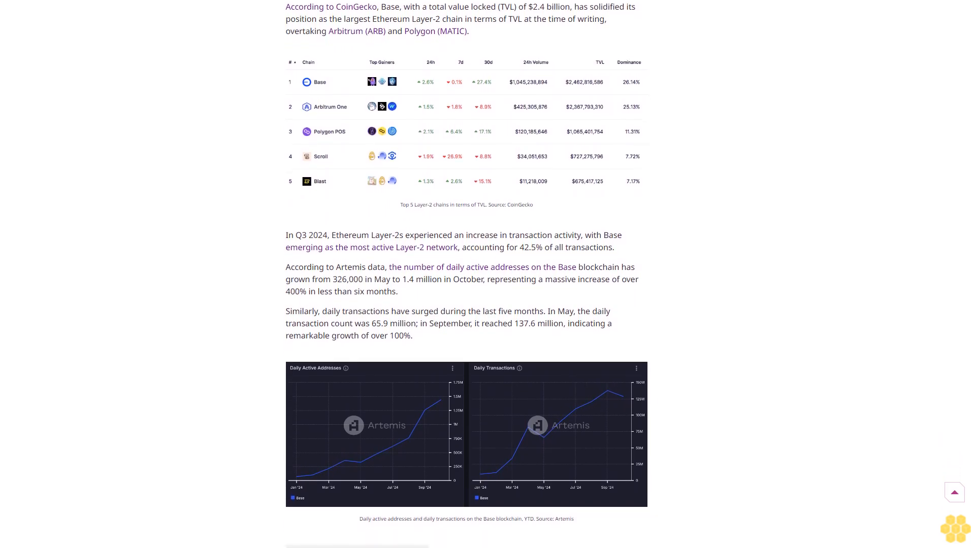
{"action": "scroll", "scroll_direction": "down", "scroll_amount": 3}
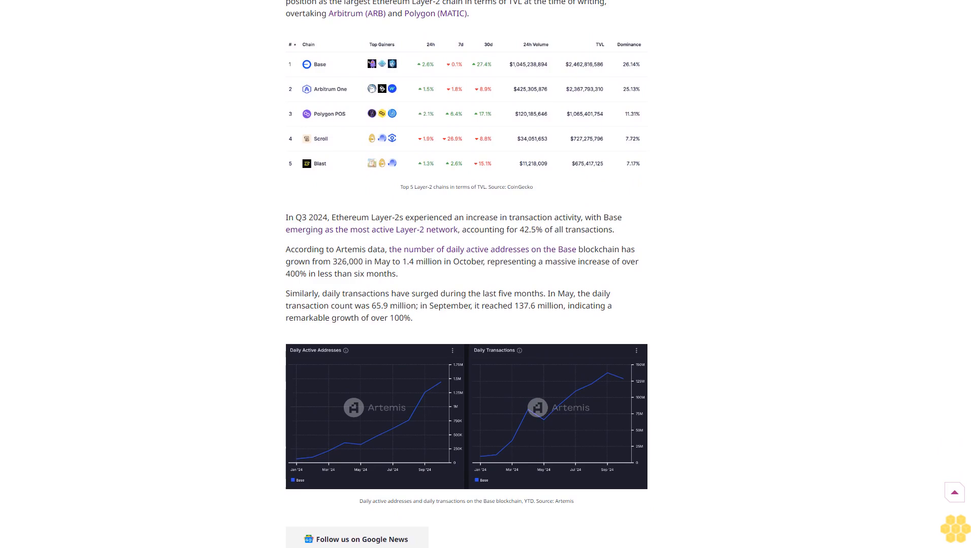
{"action": "scroll", "scroll_direction": "down", "scroll_amount": 3}
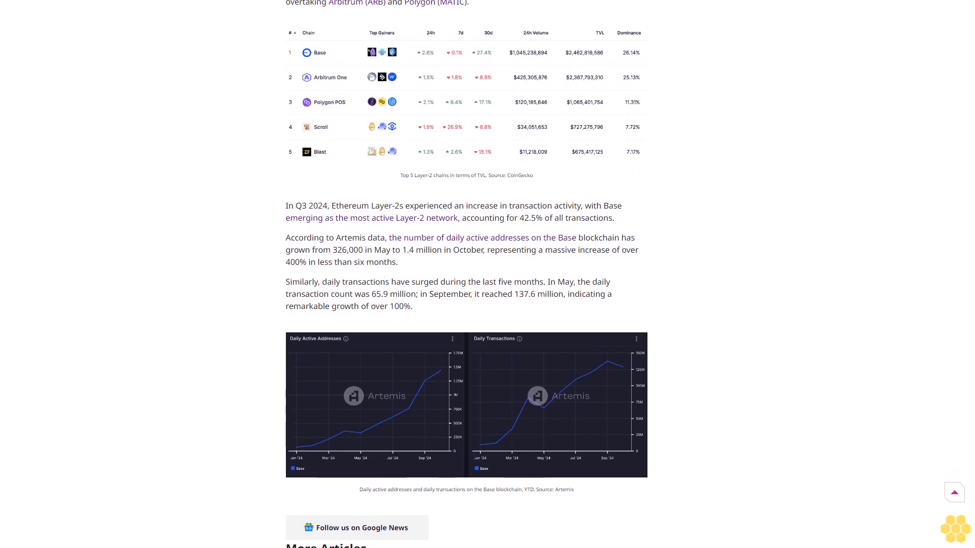